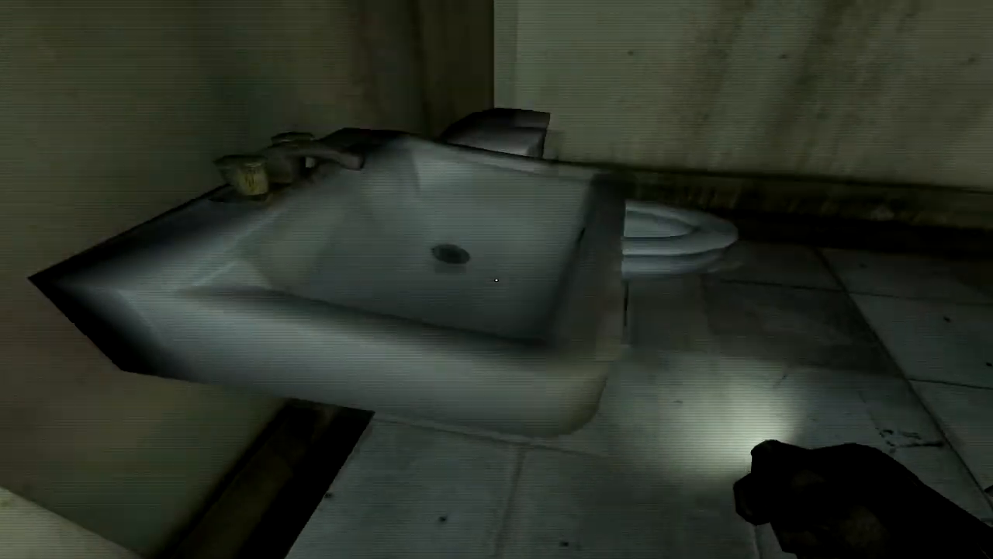
mouse_move(496, 280)
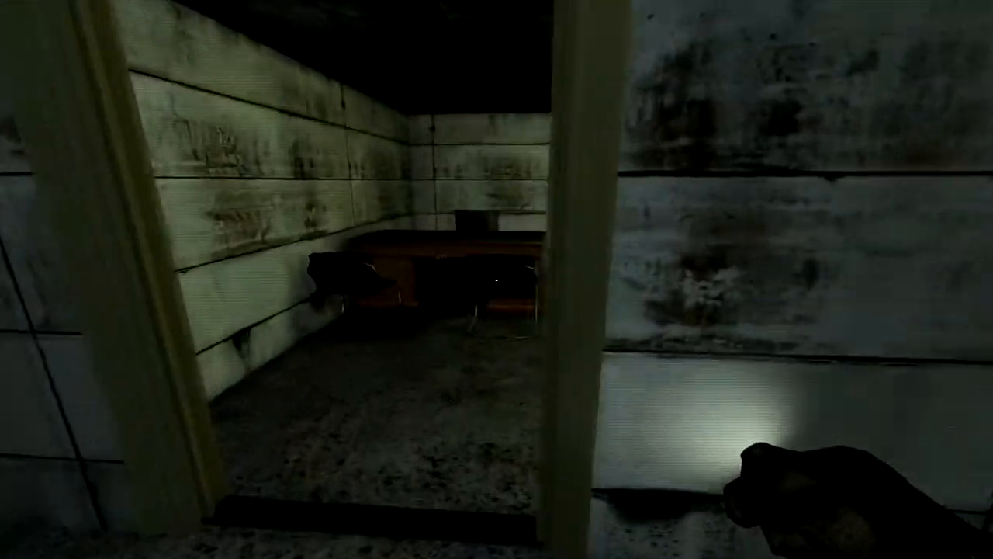
mouse_move(497, 280)
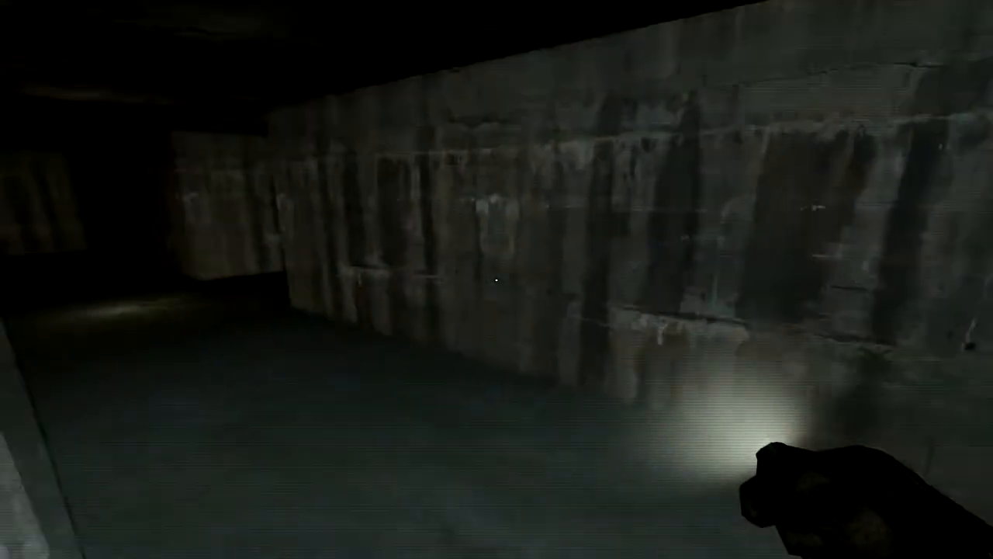
mouse_move(496, 280)
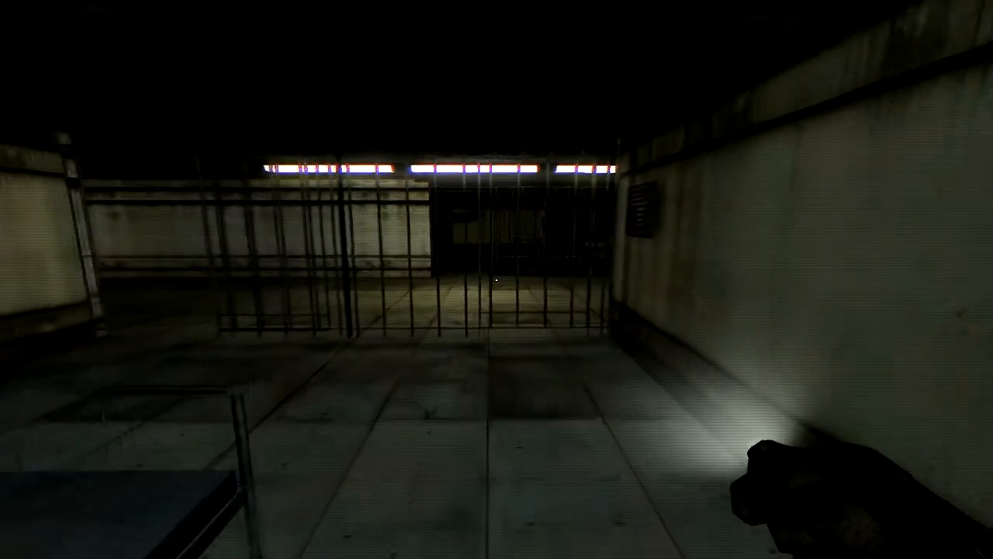
mouse_move(497, 279)
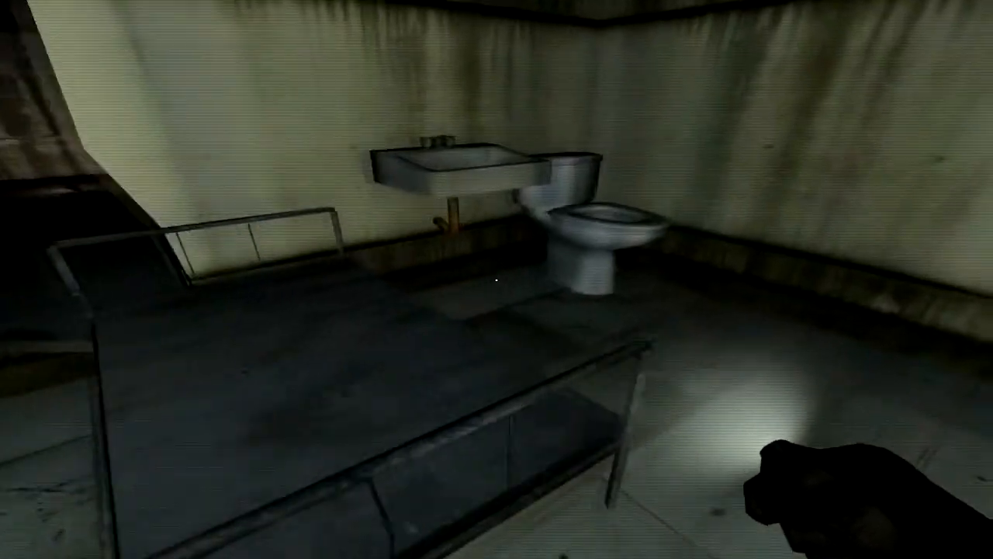